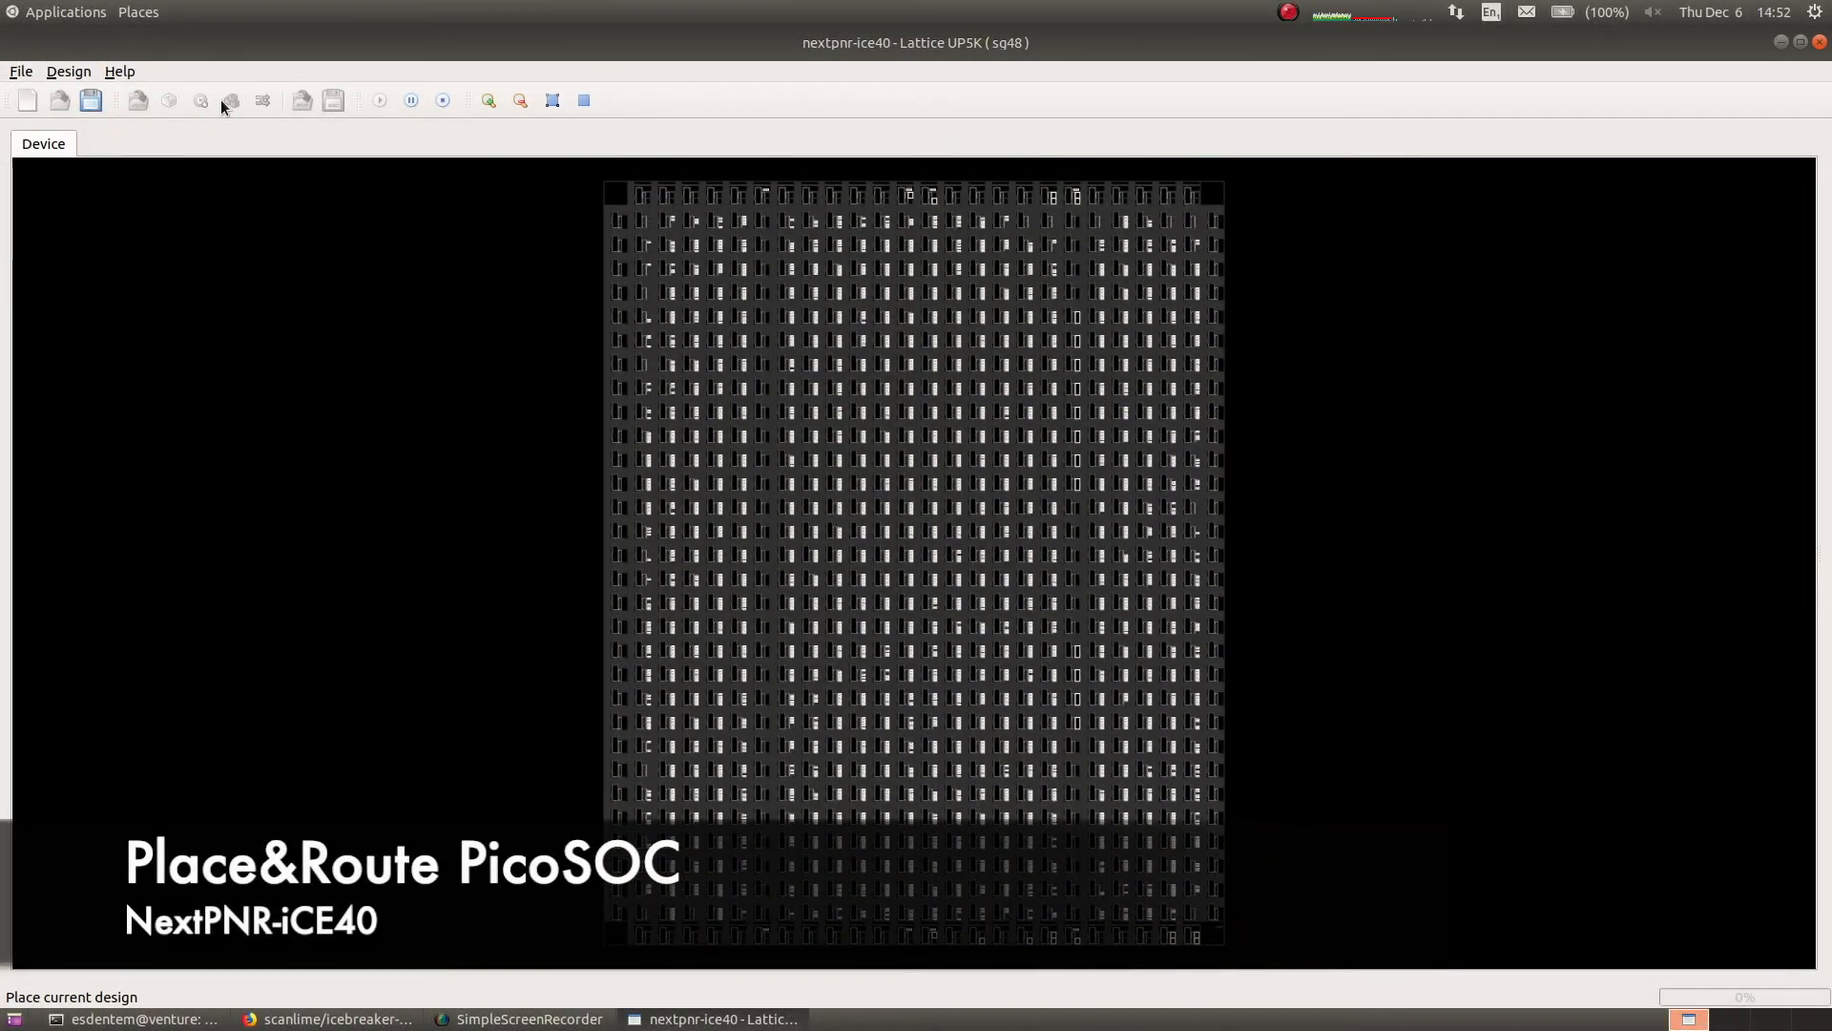
# Step: Build the PicoSOC design with make, placing it on the UP5K to wire length 2172
pyautogui.click(262, 101)
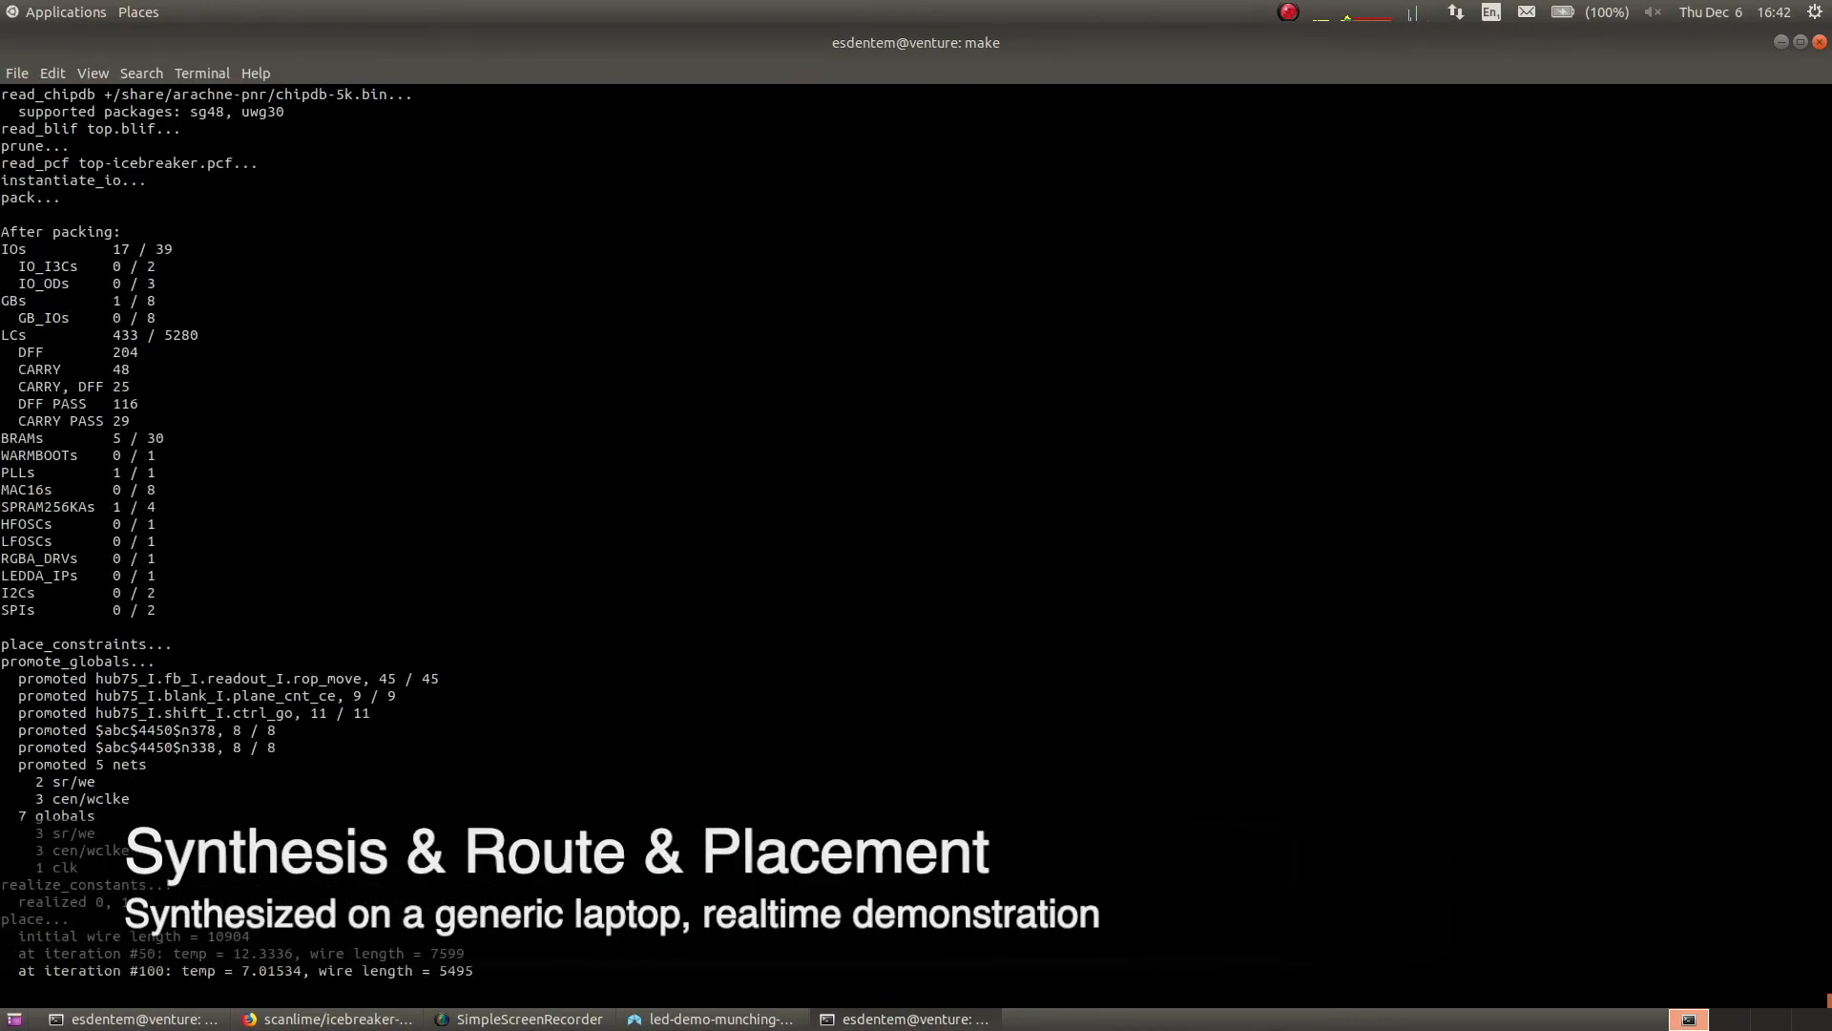
pyautogui.scroll(-3)
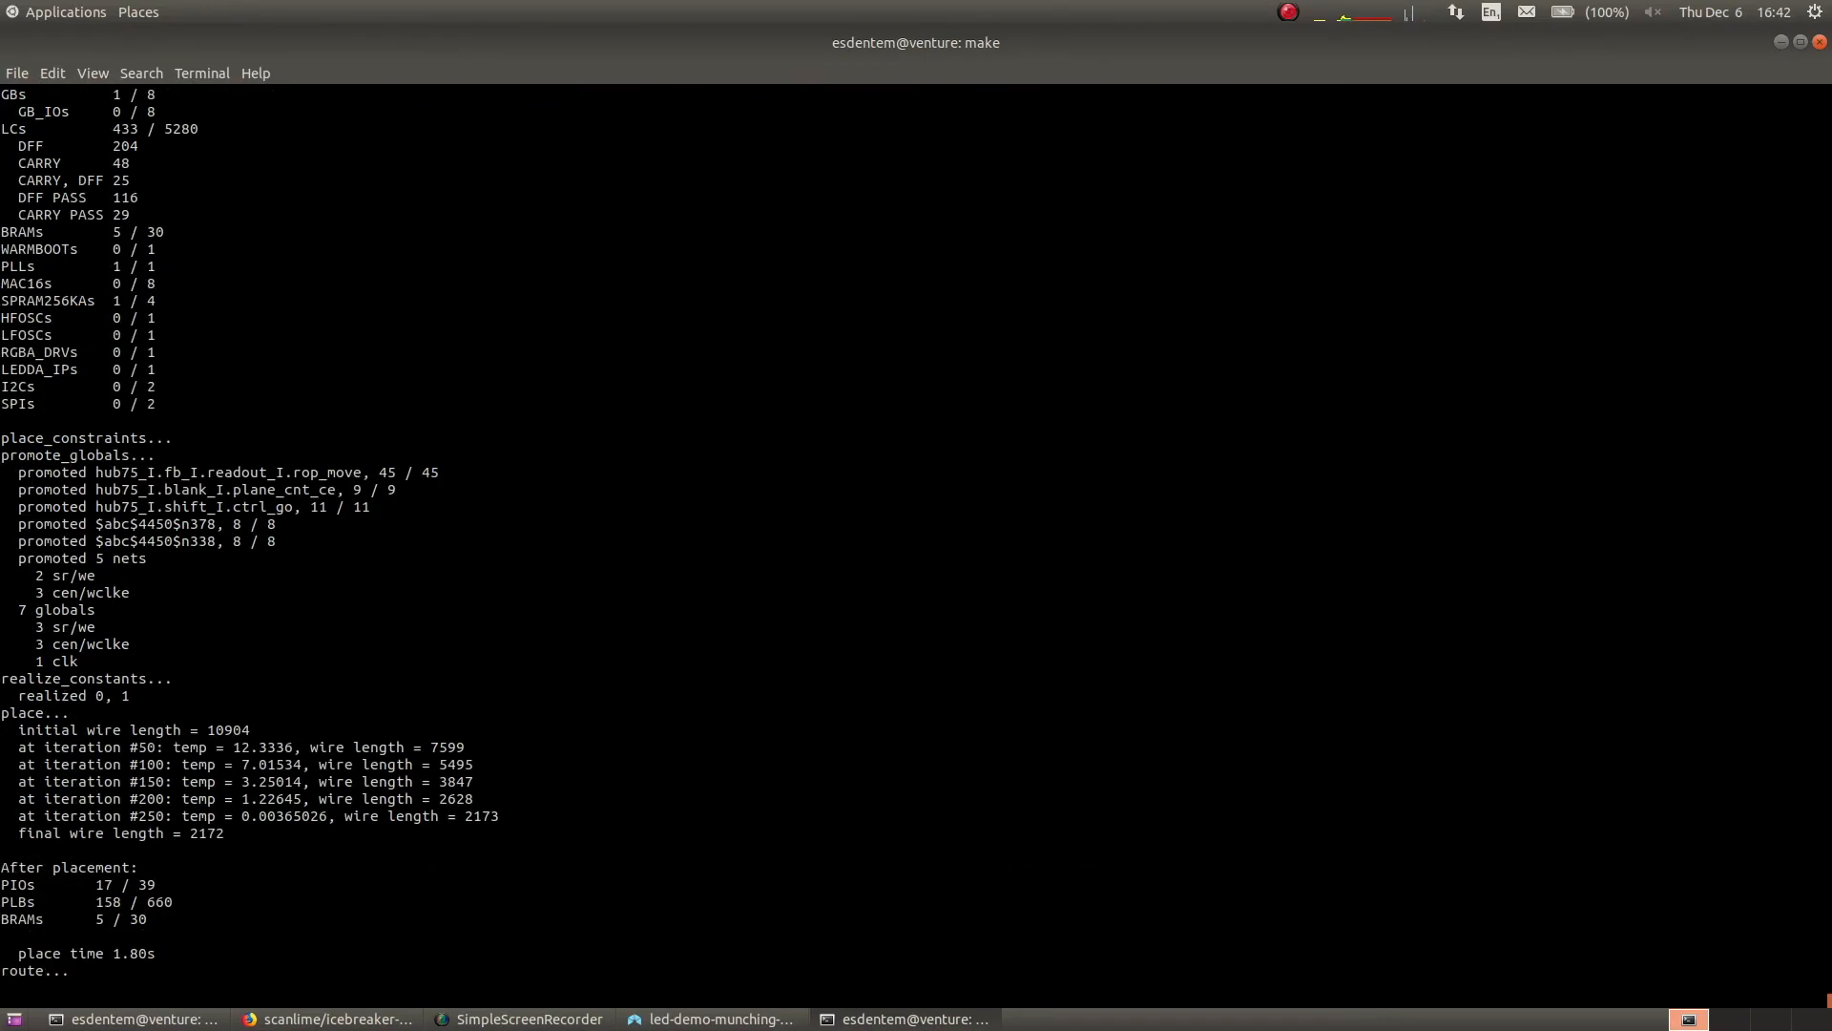